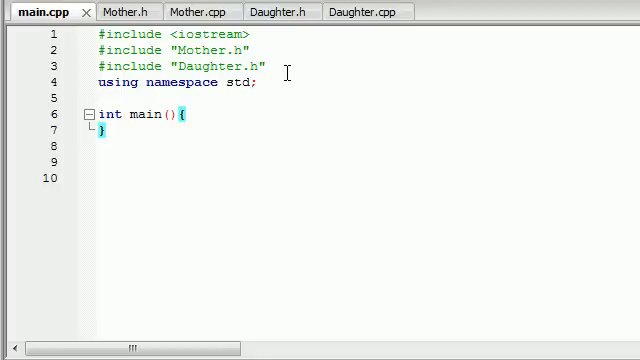
mouse_move(128, 11)
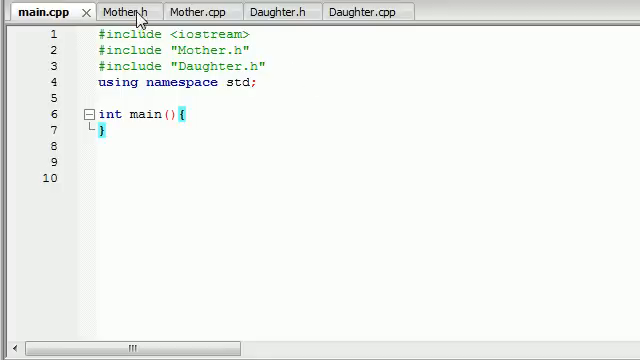
Browse Daughter.cpp, main.cpp and Mother.cpp, then bring up the Mother.h header.
click(358, 11)
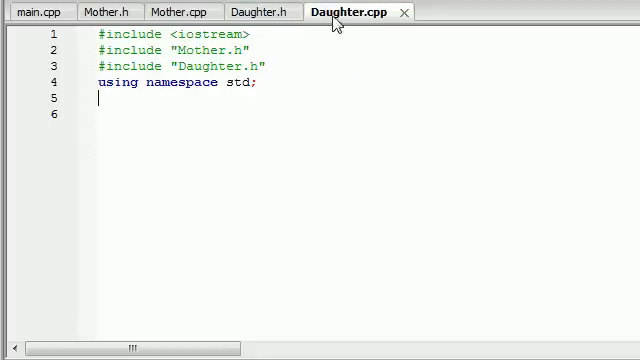
click(36, 11)
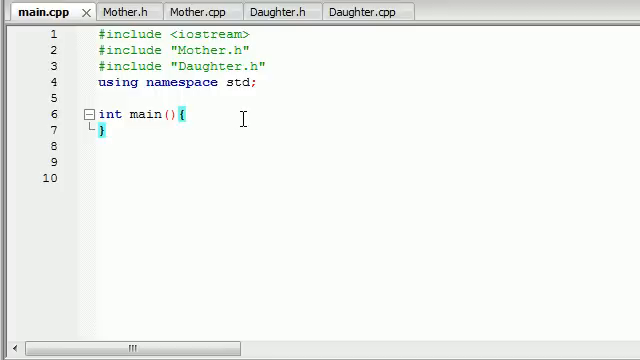
click(138, 11)
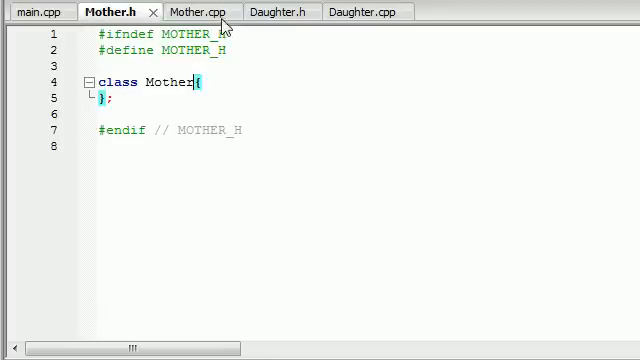
click(40, 11)
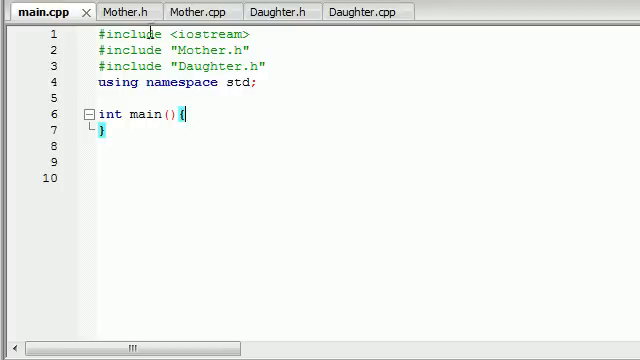
click(128, 11)
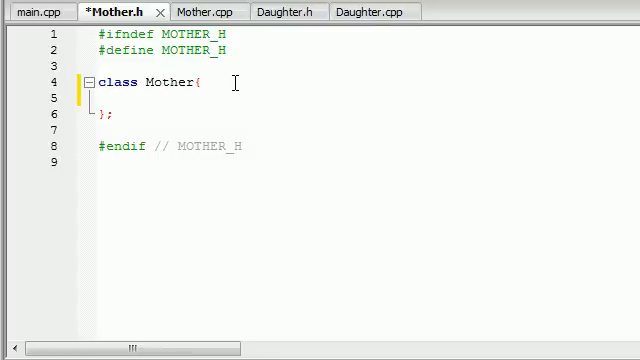
Add a public section declaring int publicv to the Mother class.
text(pu)
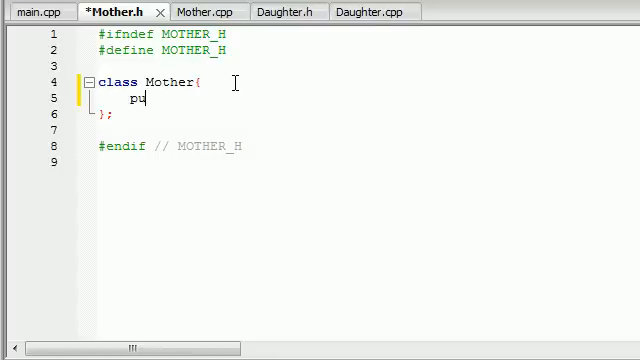
text(blic:)
text(int)
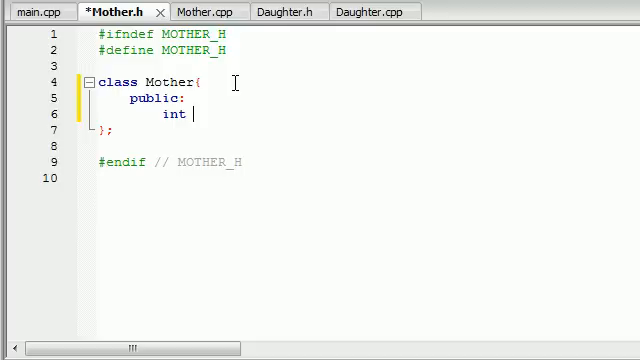
click(35, 11)
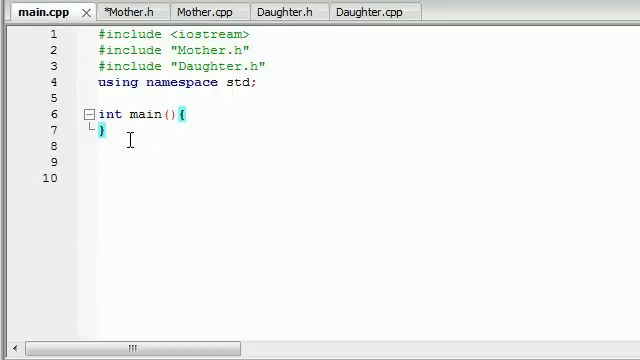
click(112, 11)
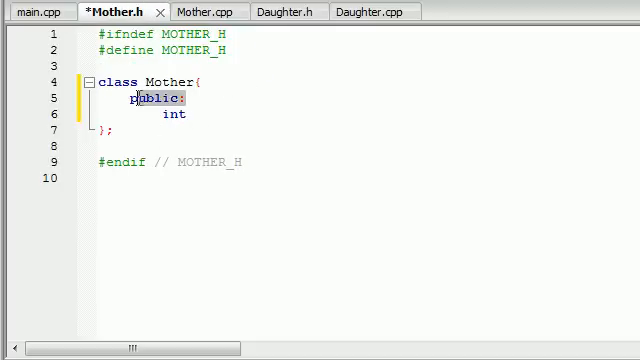
click(193, 114)
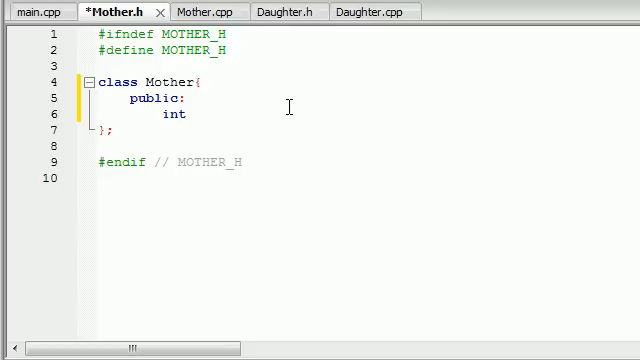
text(p)
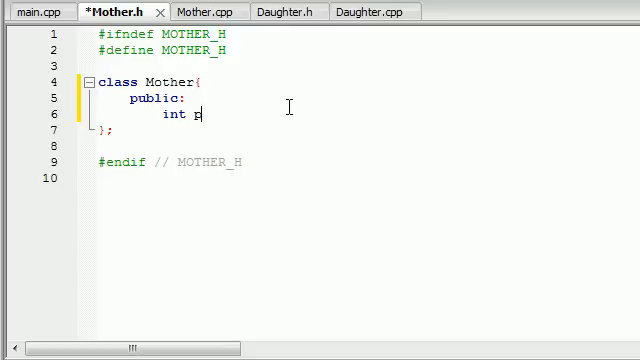
text(ublicv;)
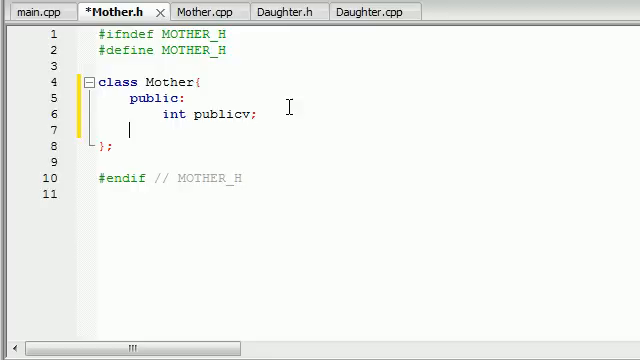
Add an empty protected section and a private int privatev member.
text(protected:)
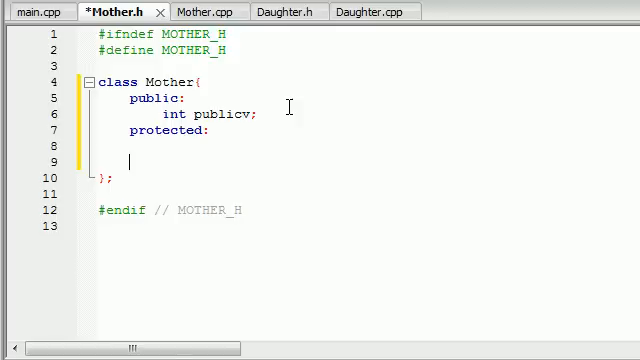
text(private:)
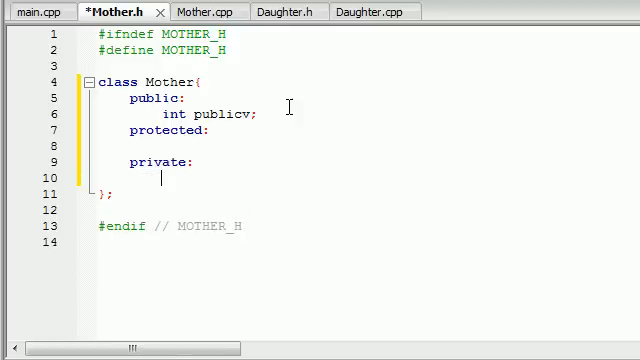
text(int privatev;)
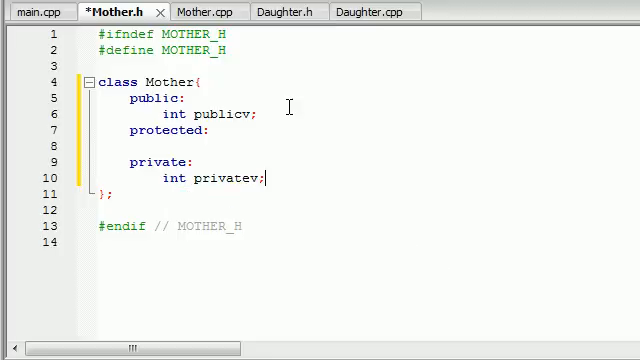
mouse_move(221, 179)
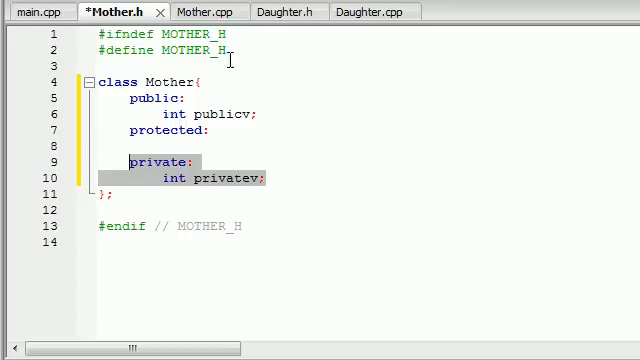
click(268, 11)
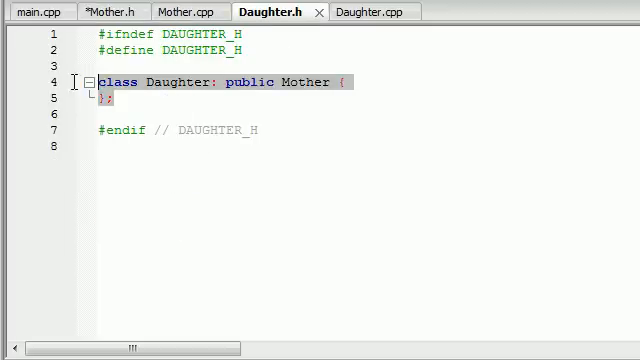
click(30, 11)
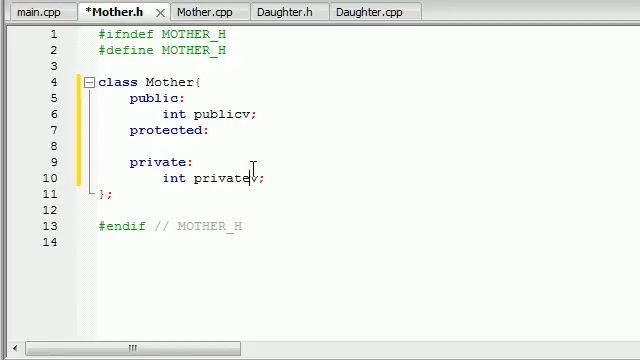
double_click(197, 114)
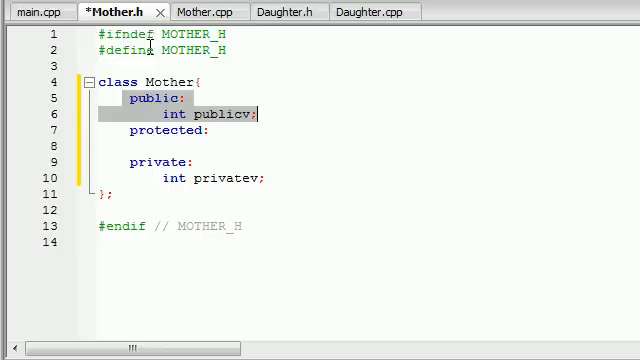
click(345, 11)
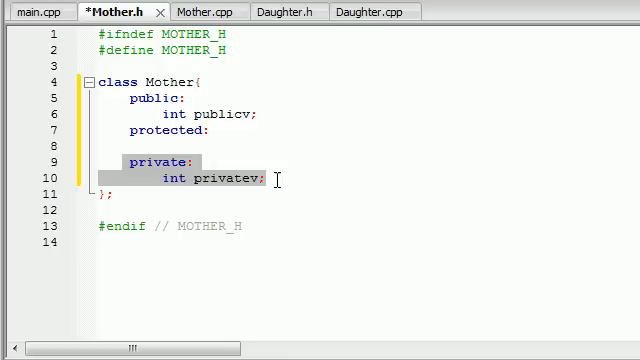
mouse_move(278, 28)
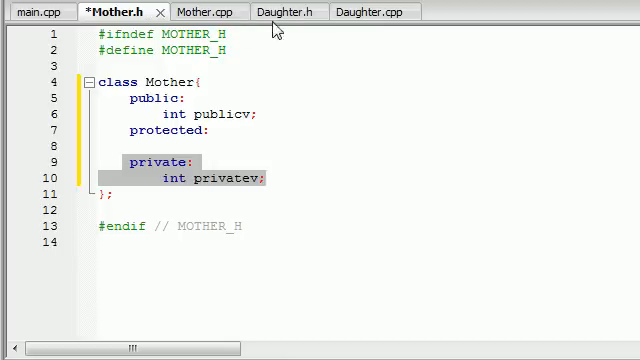
Glance at Daughter.h, then select Mother's public and protected section lines.
click(287, 11)
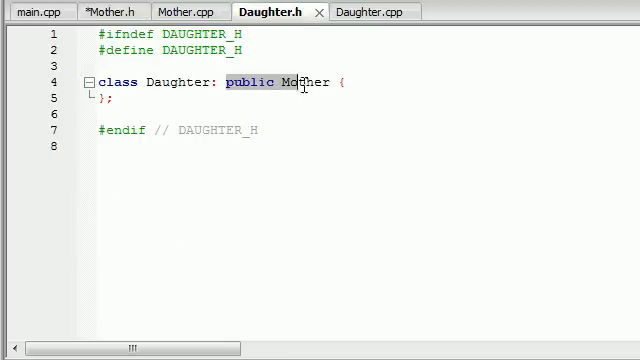
click(92, 11)
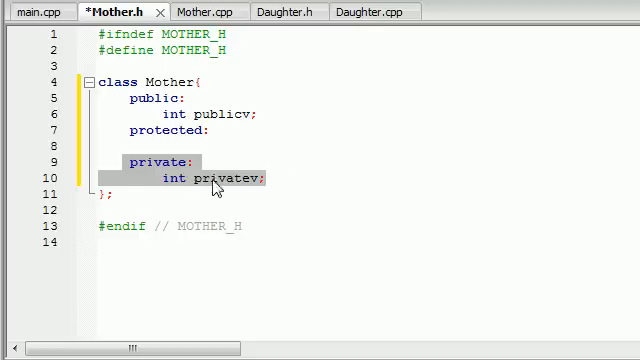
mouse_move(210, 84)
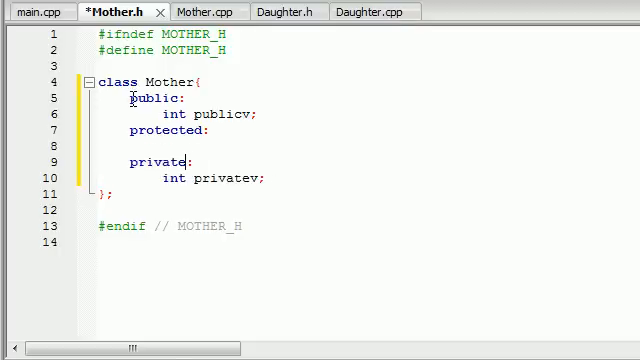
double_click(155, 131)
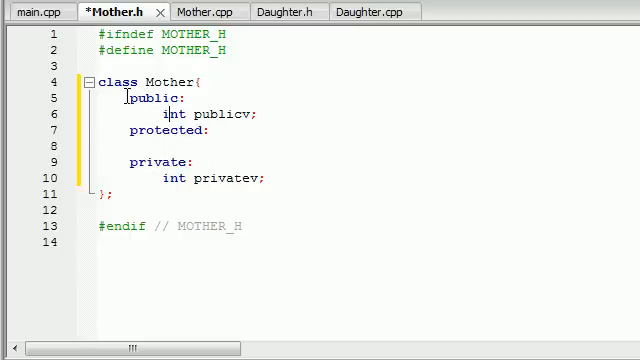
drag(128, 160, 263, 179)
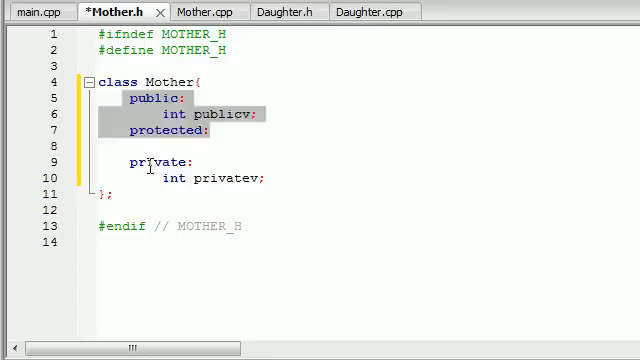
double_click(152, 99)
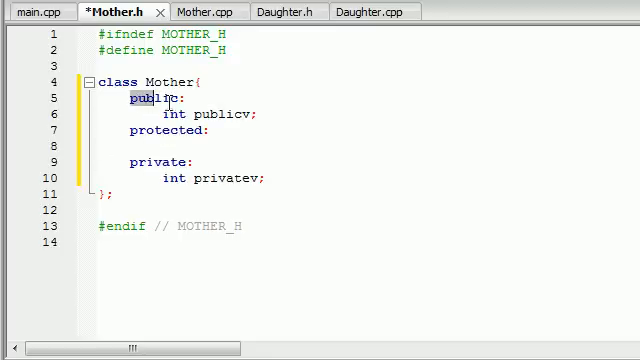
drag(128, 98, 256, 114)
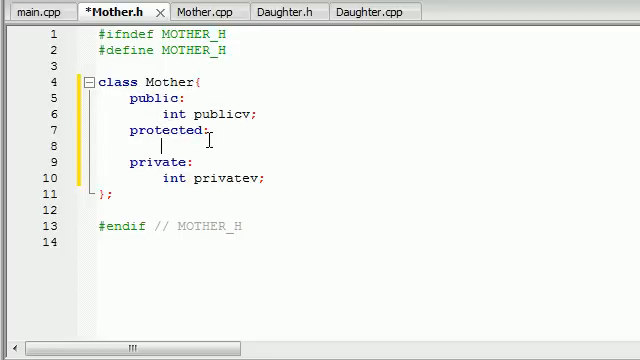
Declare int protectedv under protected in Mother.h, then bring up Daughter.h.
text(int)
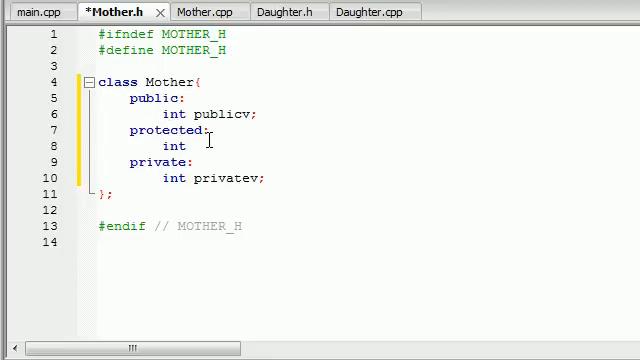
text(protectedv;)
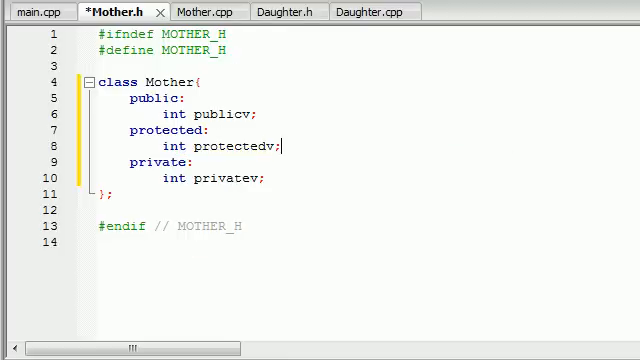
mouse_move(303, 22)
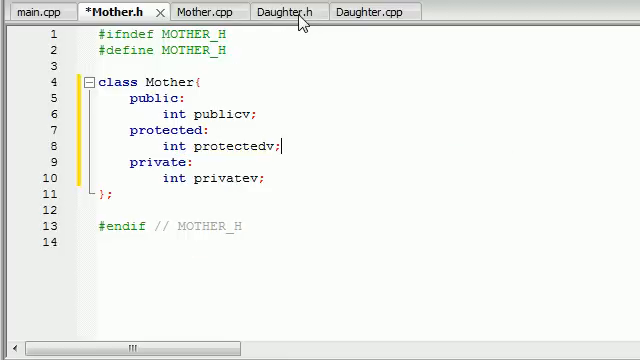
click(287, 11)
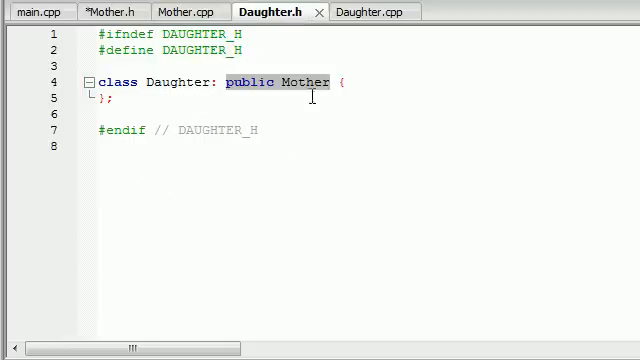
Add a public section declaring void doSomething(); to the Daughter class.
key(Return)
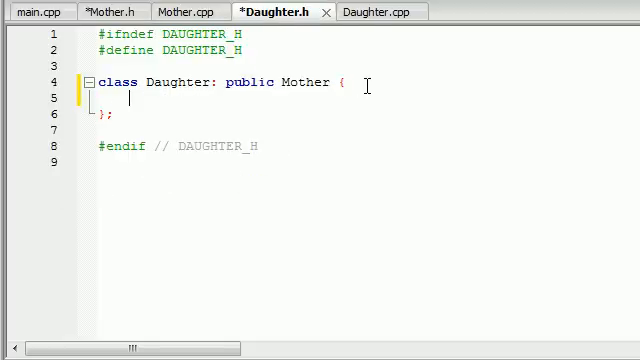
text(public:)
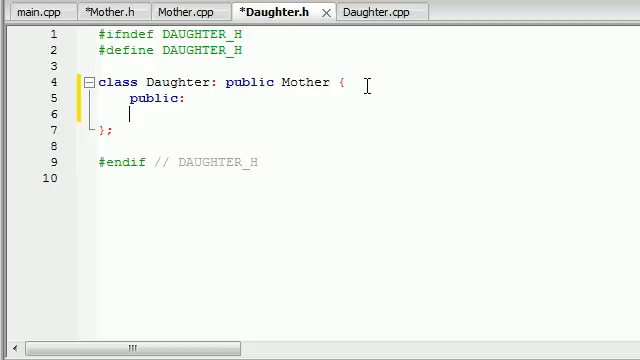
text(void)
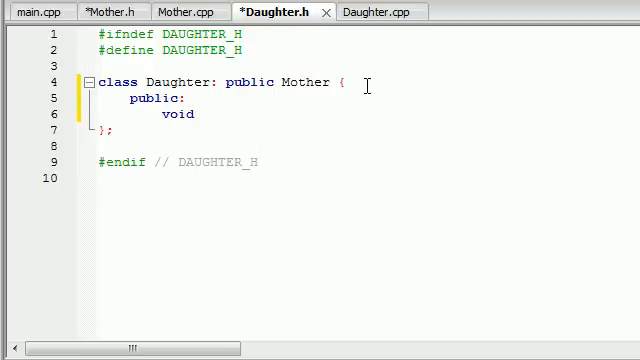
text(doSomething)
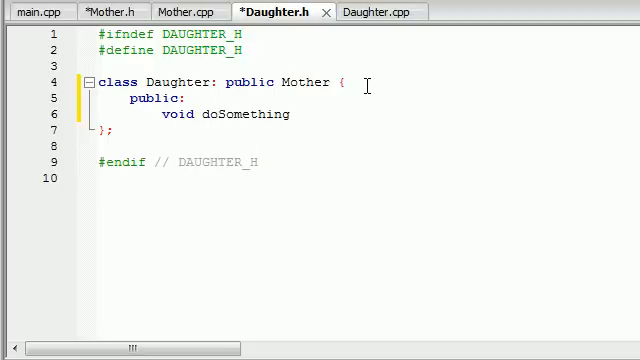
text(();)
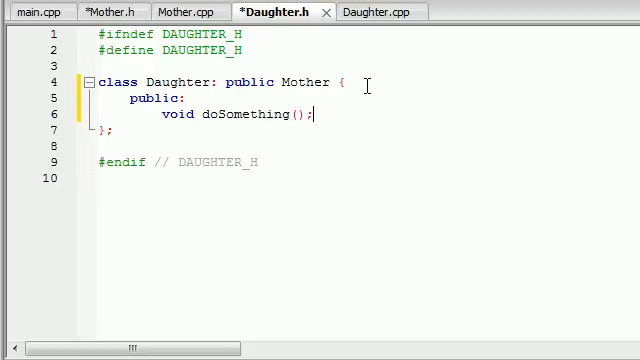
click(375, 11)
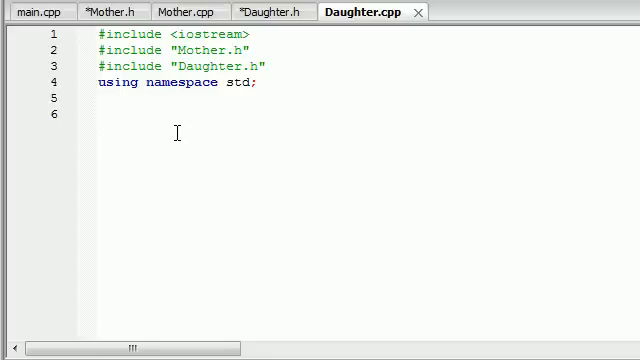
Write an empty void Daughter::doSomething(){ } definition in Daughter.cpp.
text(void Daughter::doSomething()
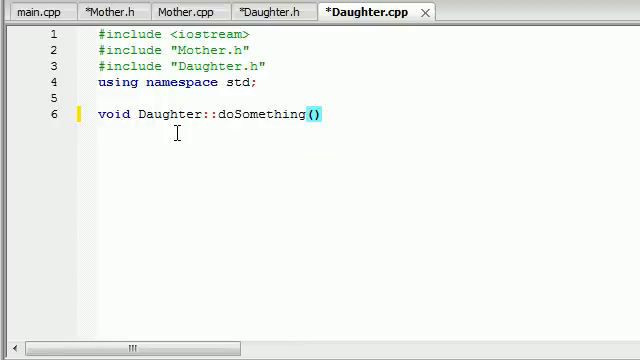
text({)
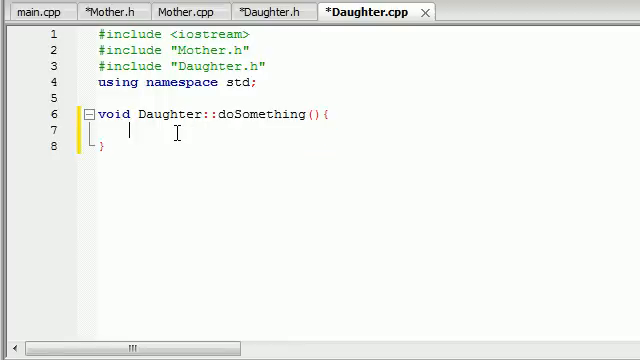
mouse_move(68, 22)
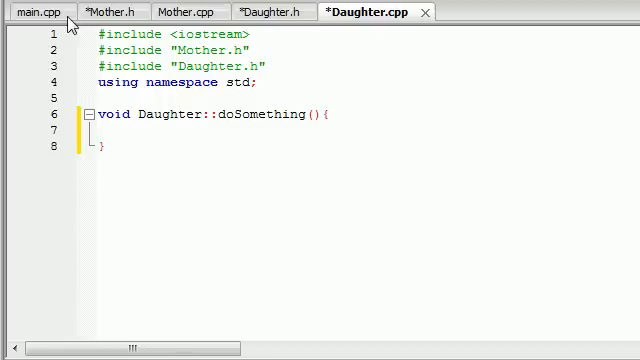
click(28, 11)
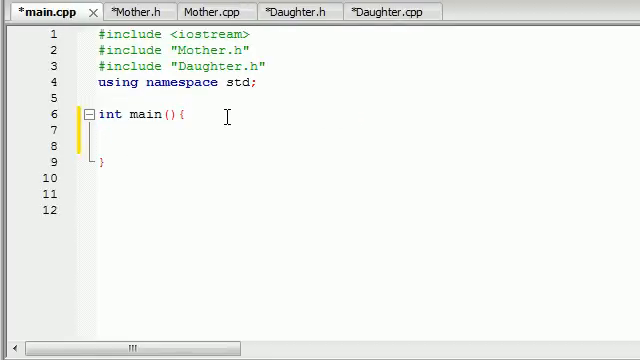
In main(), declare Daughter tina; and call tina.doSomething();.
click(375, 11)
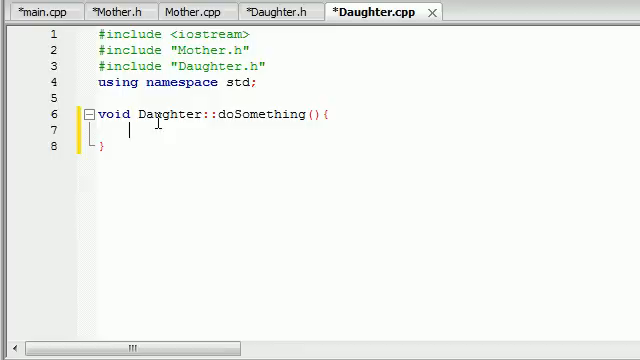
click(40, 11)
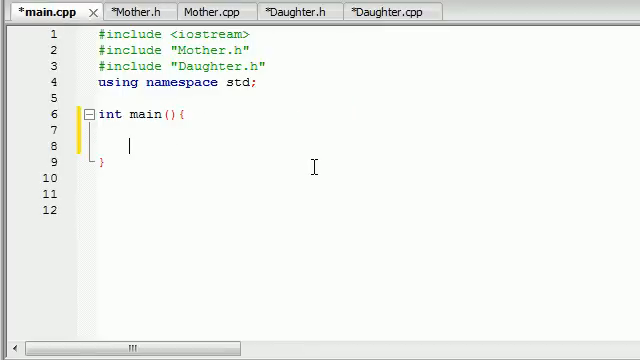
text(Daughter tina)
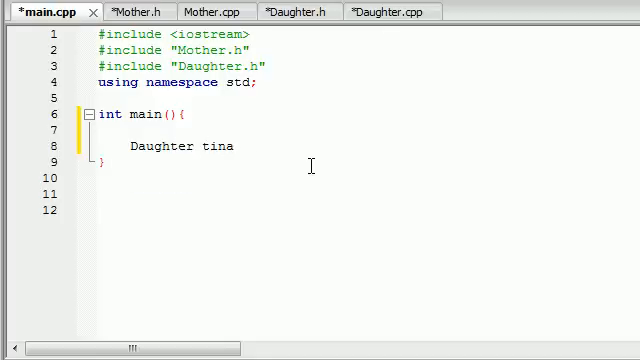
text(;)
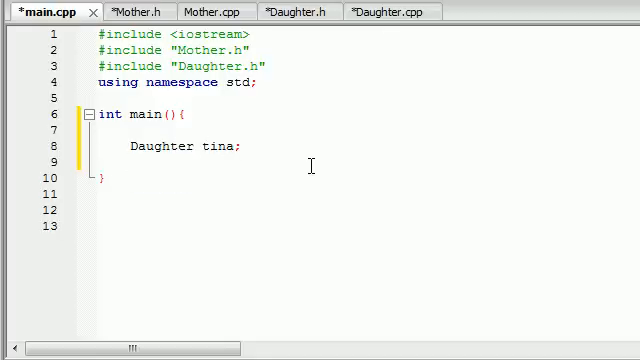
text(tina.doSomething();)
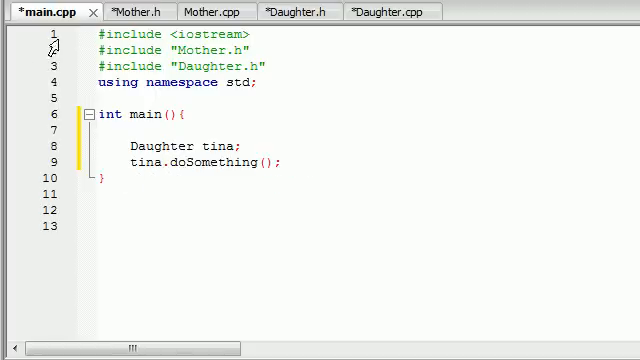
click(384, 11)
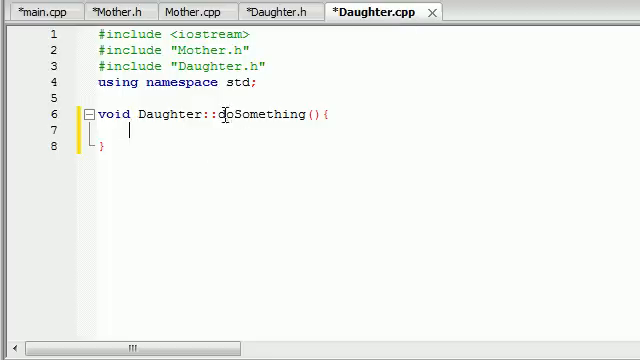
click(38, 11)
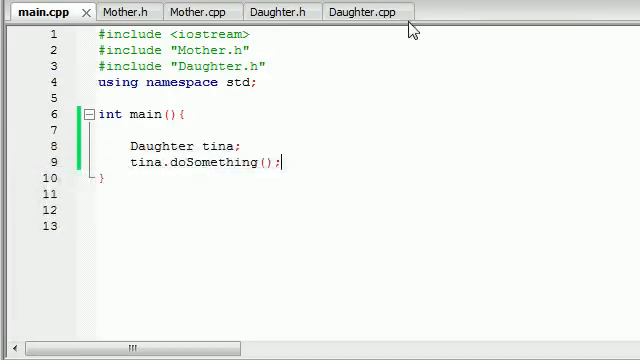
Make doSomething assign publicv = 1 and save Daughter.cpp.
click(367, 11)
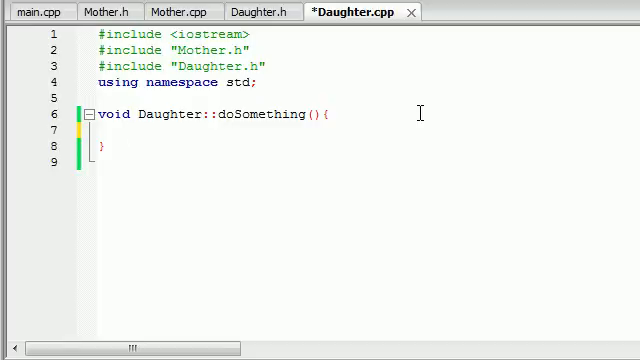
text(publicv = 1;)
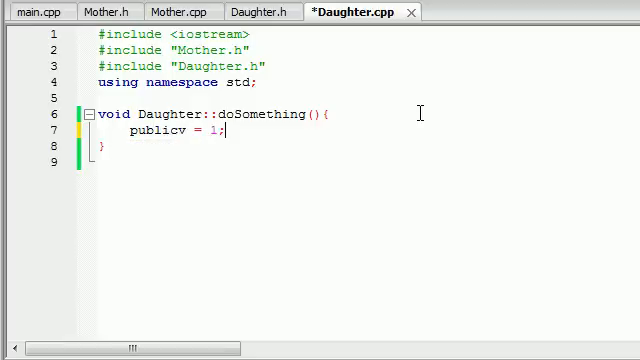
click(30, 11)
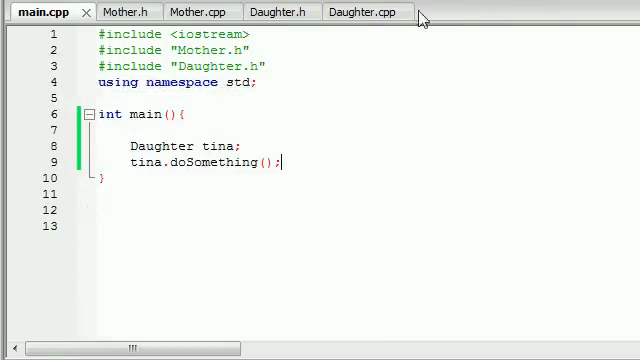
click(367, 11)
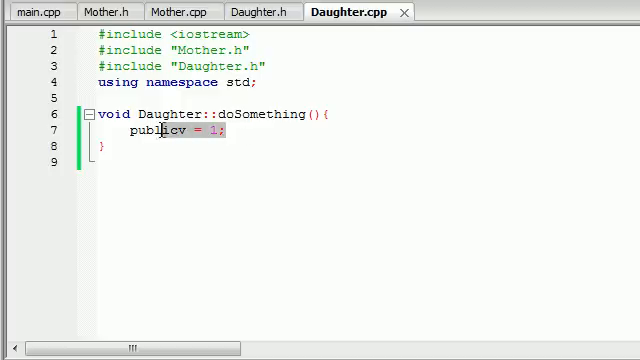
double_click(155, 131)
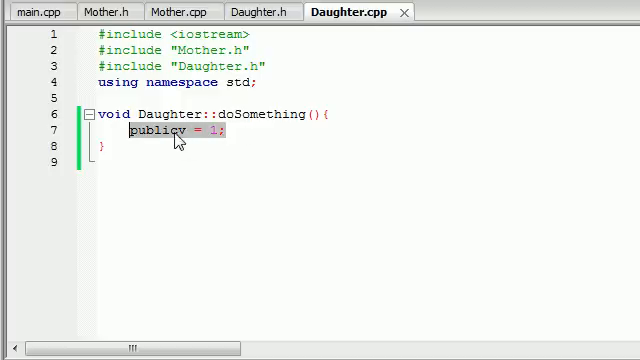
click(267, 11)
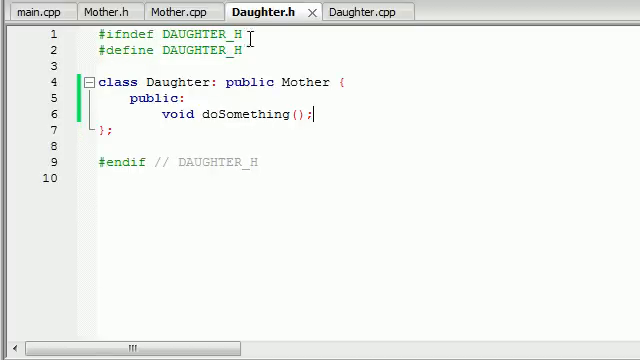
Highlight Daughter's public Mother inheritance and check Mother.h's privatev member.
double_click(172, 81)
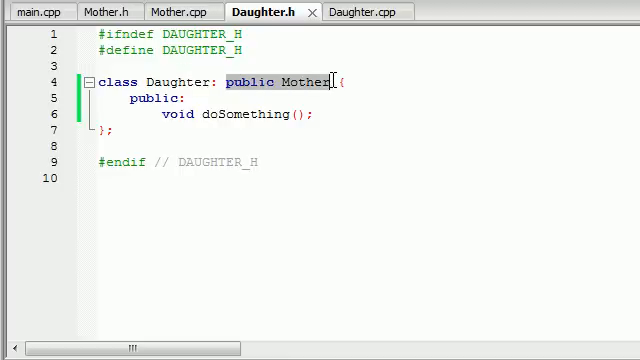
click(88, 11)
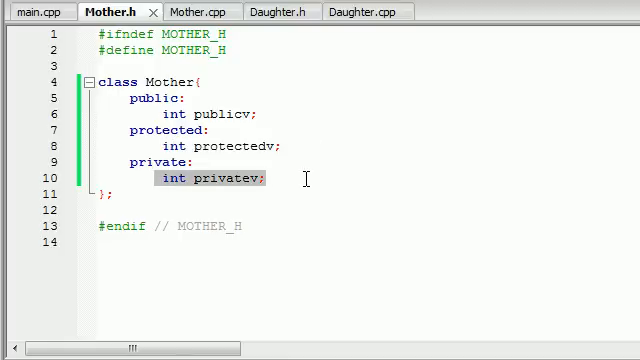
click(360, 11)
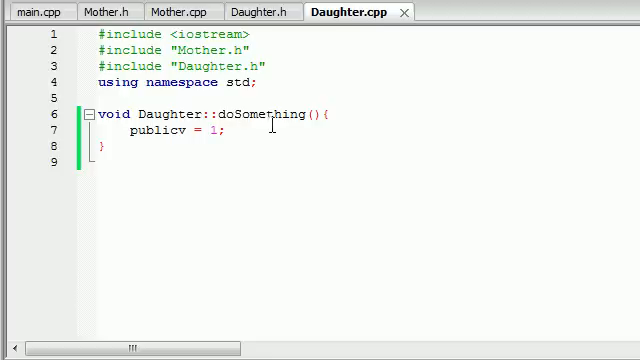
Start a protectedv assignment in doSomething, build and run, and close the console.
key(Return)
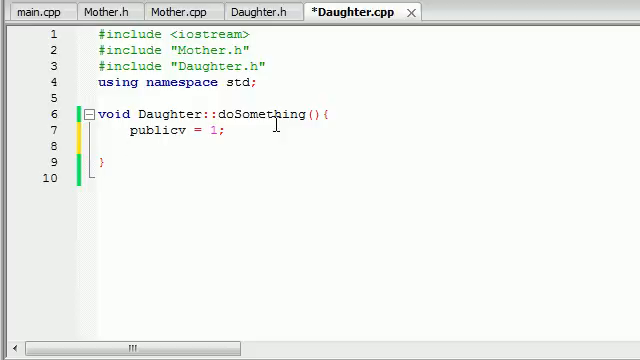
text(protectedv =;)
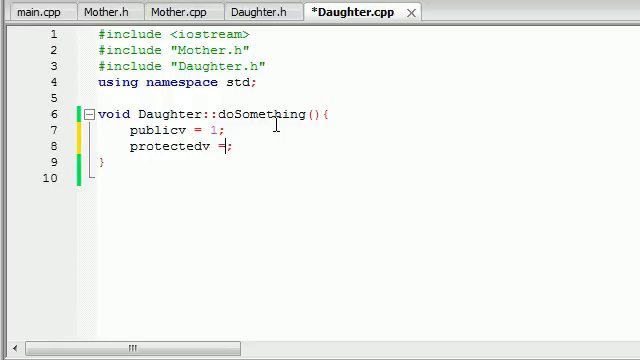
click(40, 12)
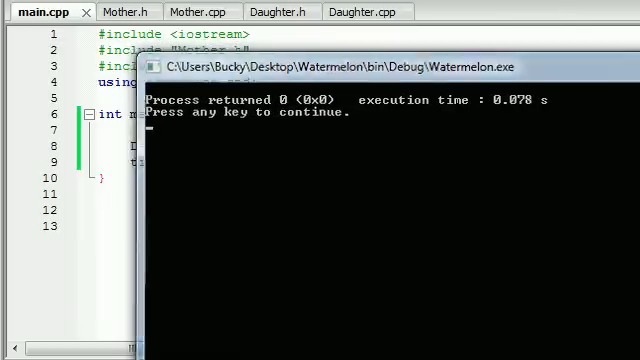
click(360, 11)
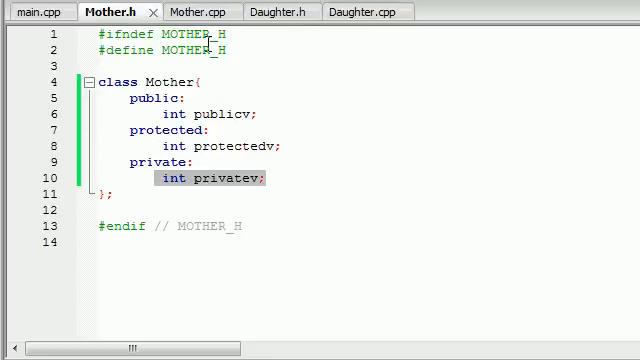
Review Daughter.h, Mother.h and main.cpp, then return to Daughter.cpp.
click(283, 11)
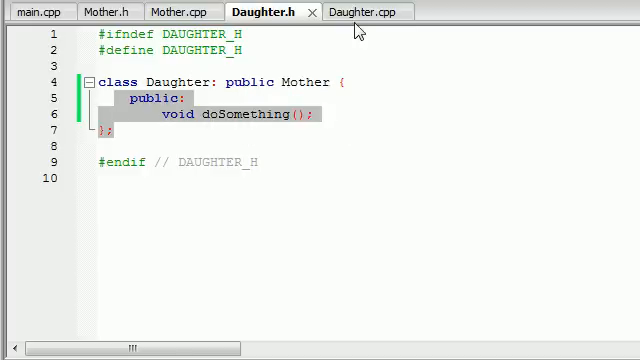
click(93, 11)
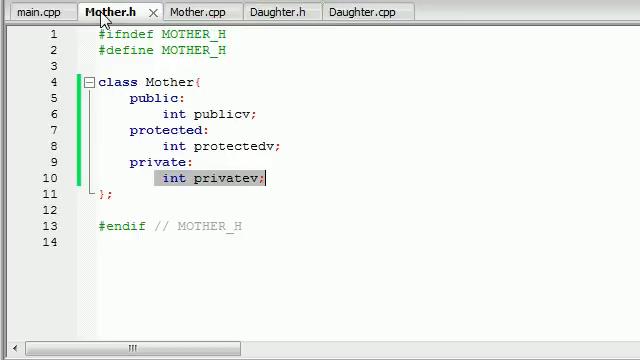
click(40, 11)
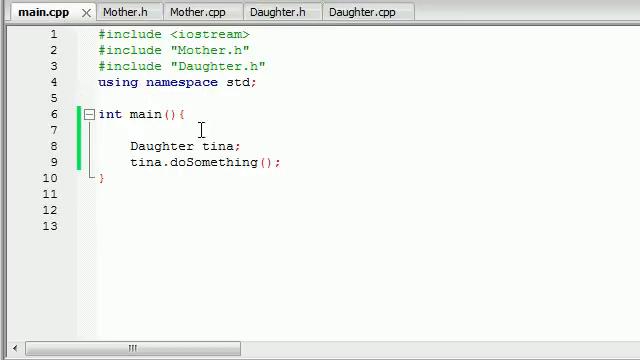
click(367, 11)
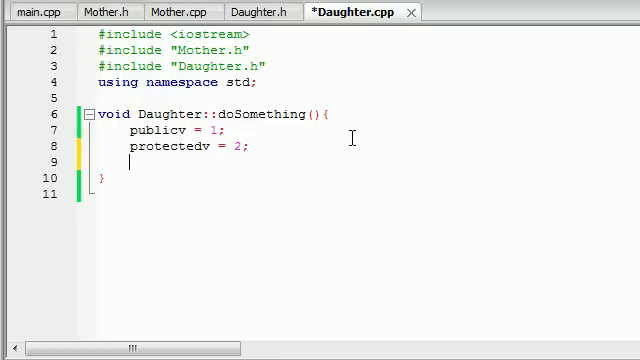
Type privatev into doSomething in Daughter.cpp to assign the private member.
text(p)
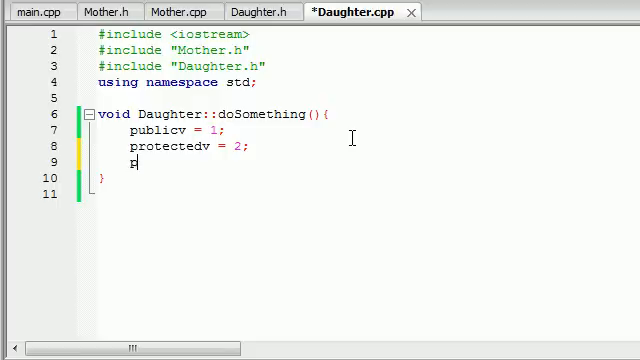
text(ri)
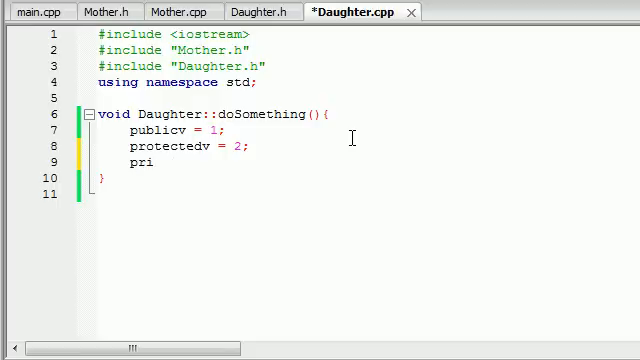
text(vate)
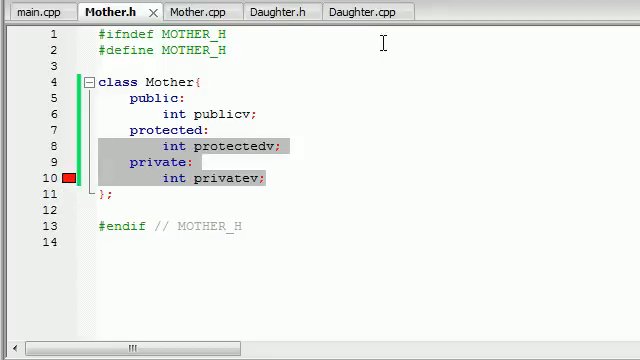
click(358, 11)
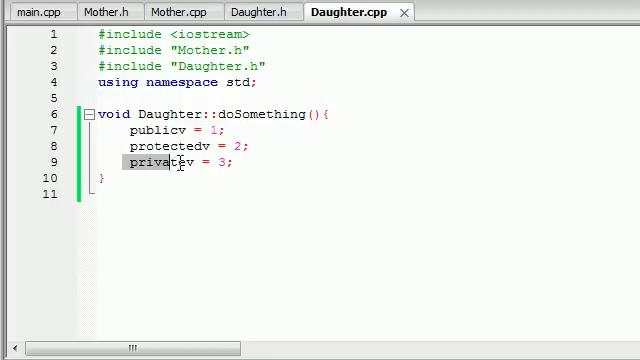
click(106, 11)
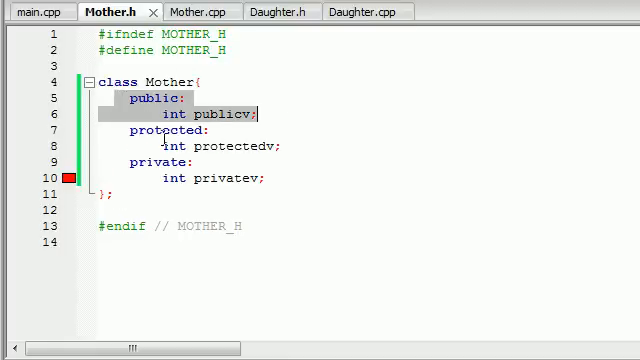
click(155, 160)
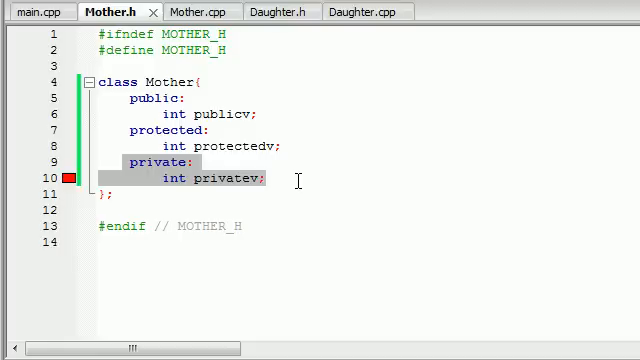
click(267, 179)
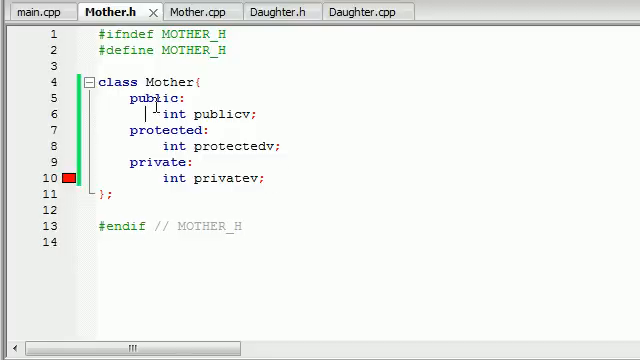
drag(125, 161, 268, 180)
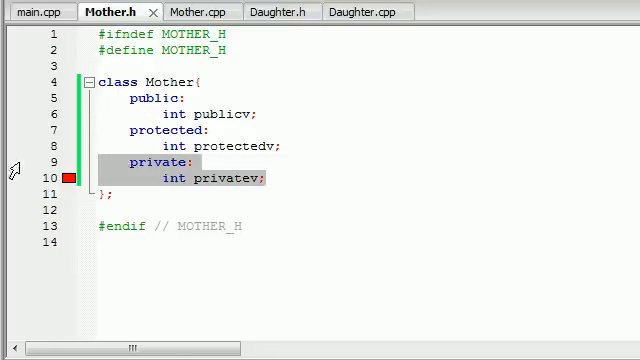
click(198, 161)
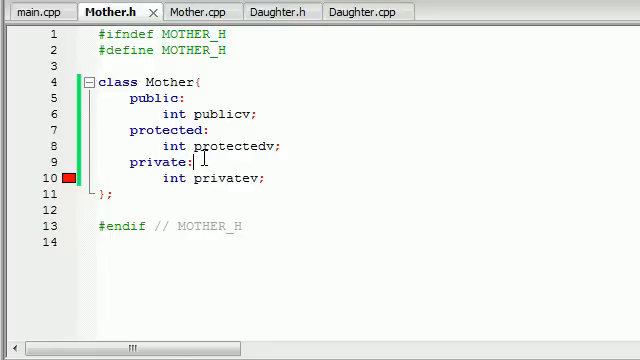